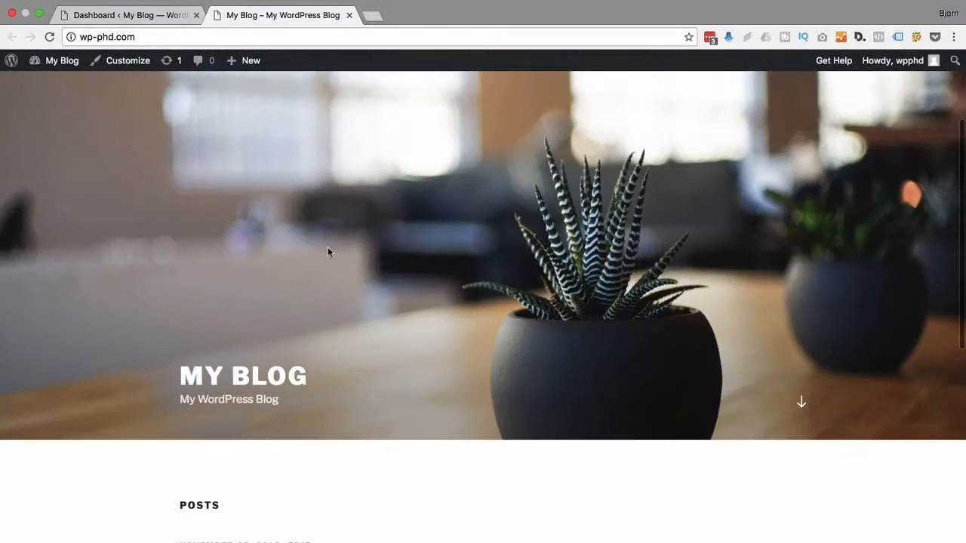
Step: Go to Appearance > Editor from the dashboard and search the template list for footer.php
scroll("down", 3)
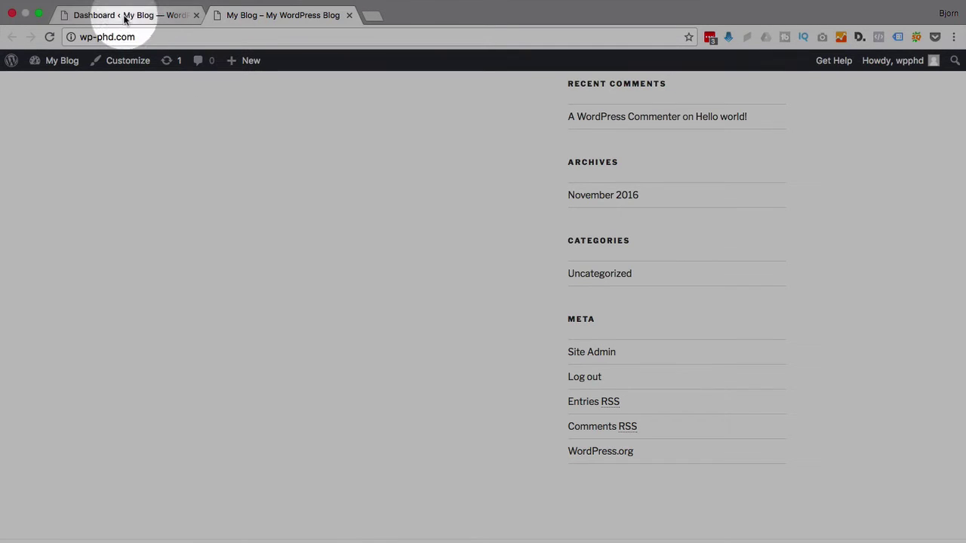
left_click(133, 15)
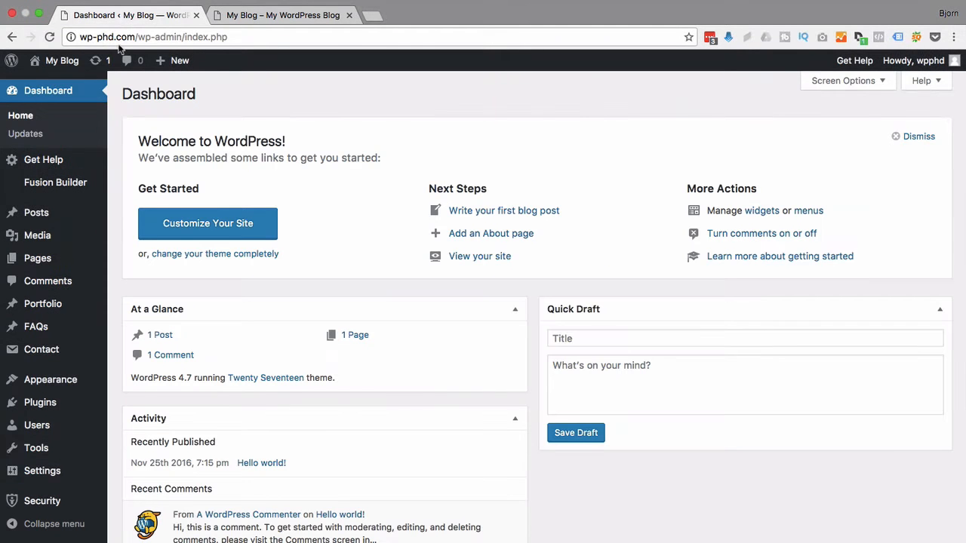
left_click(50, 381)
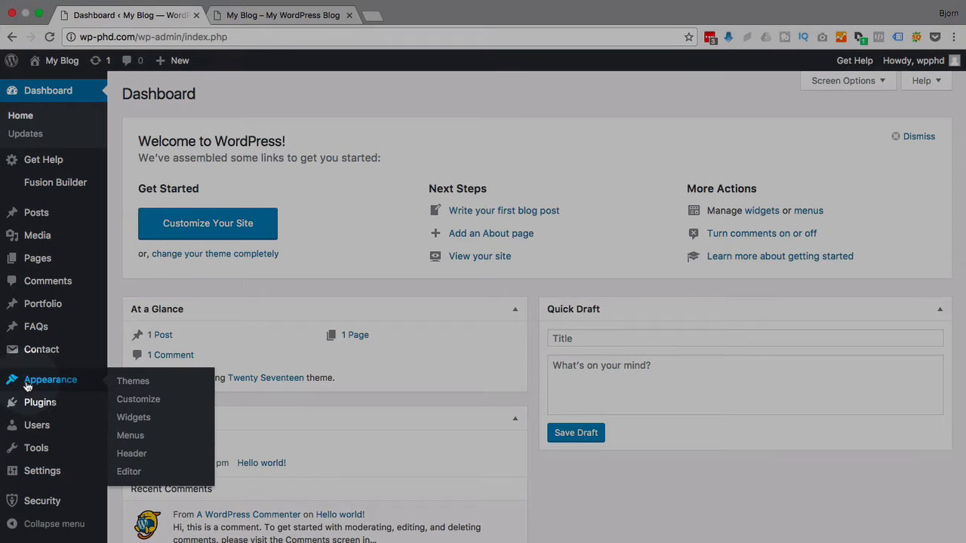
left_click(126, 471)
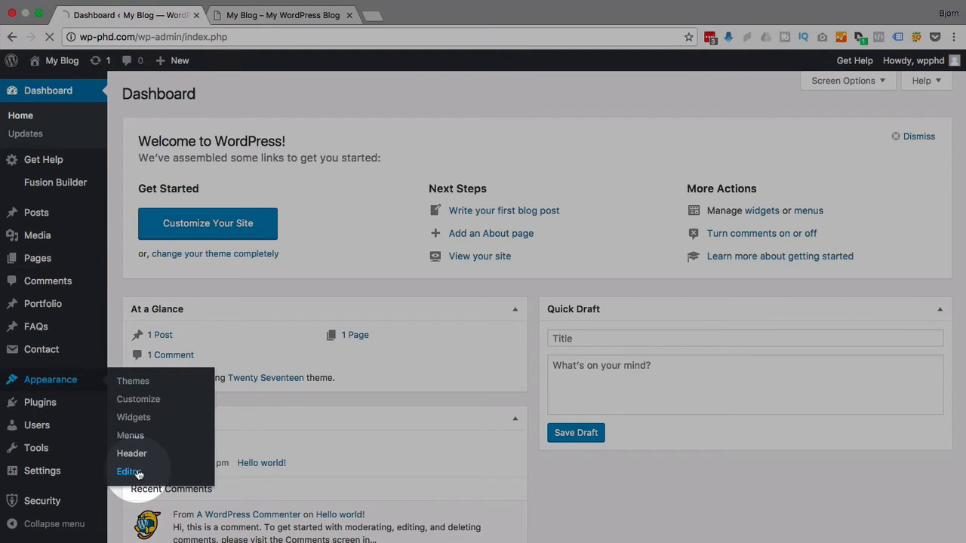
left_click(127, 471)
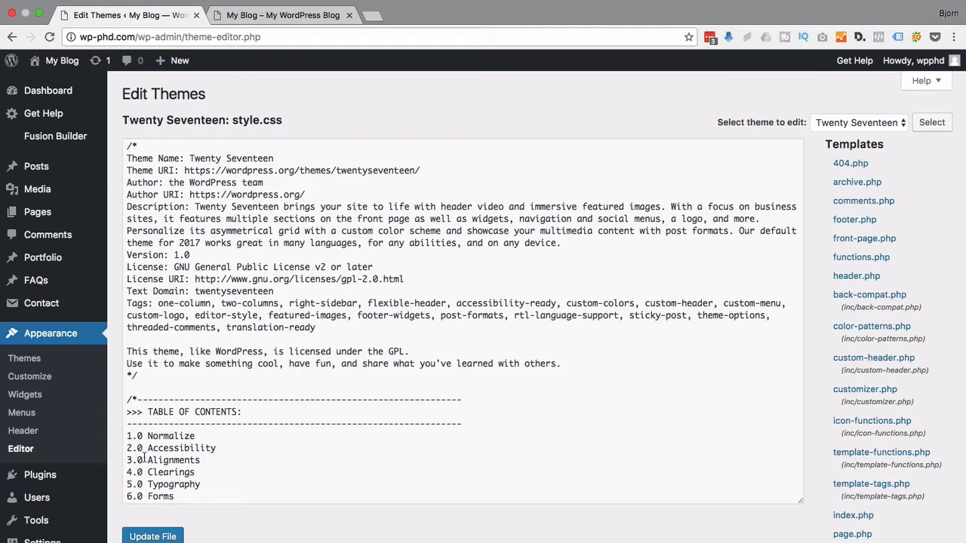
mouse_move(546, 118)
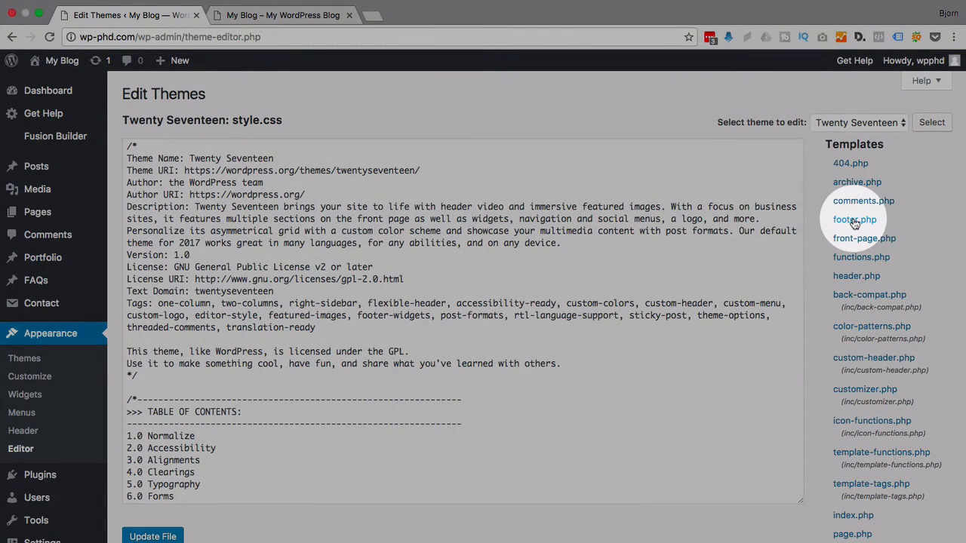
type("wrap")
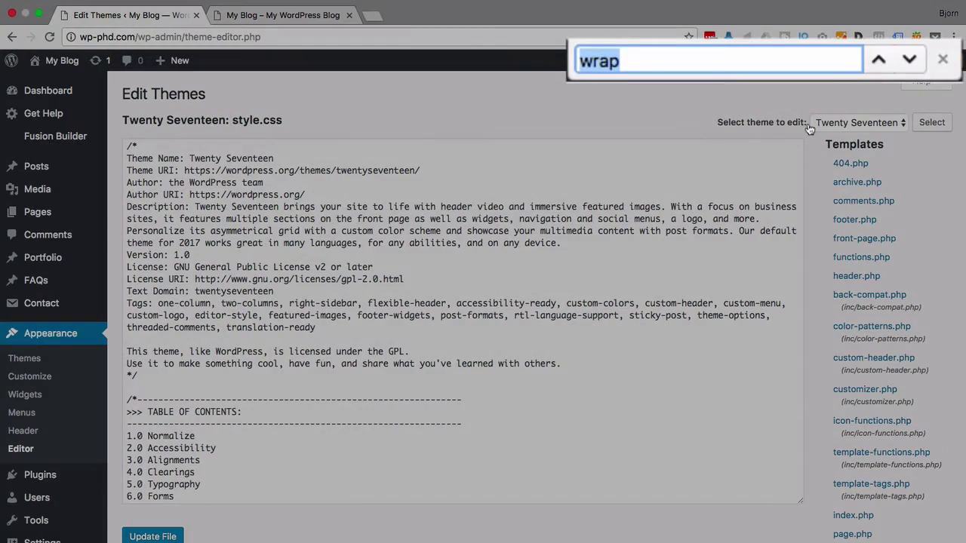
type("footer.php")
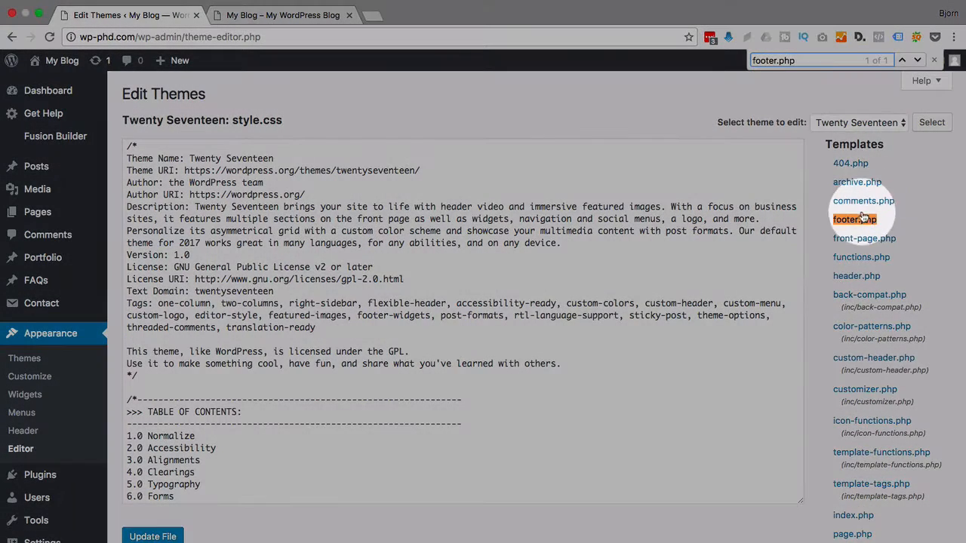
Step: Load footer.php and scroll through its markup down to the get_template_part site-info call
left_click(854, 219)
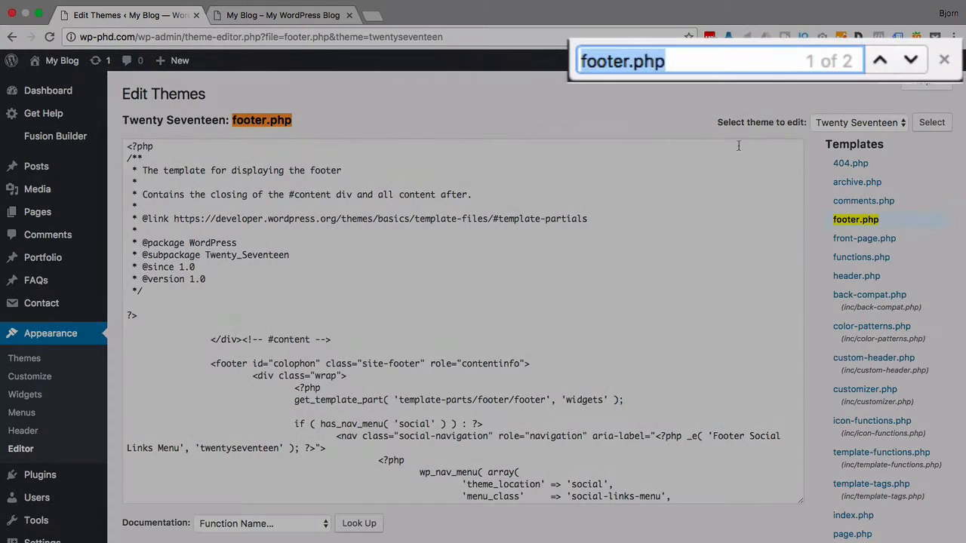
type("proudly powered by WordPress")
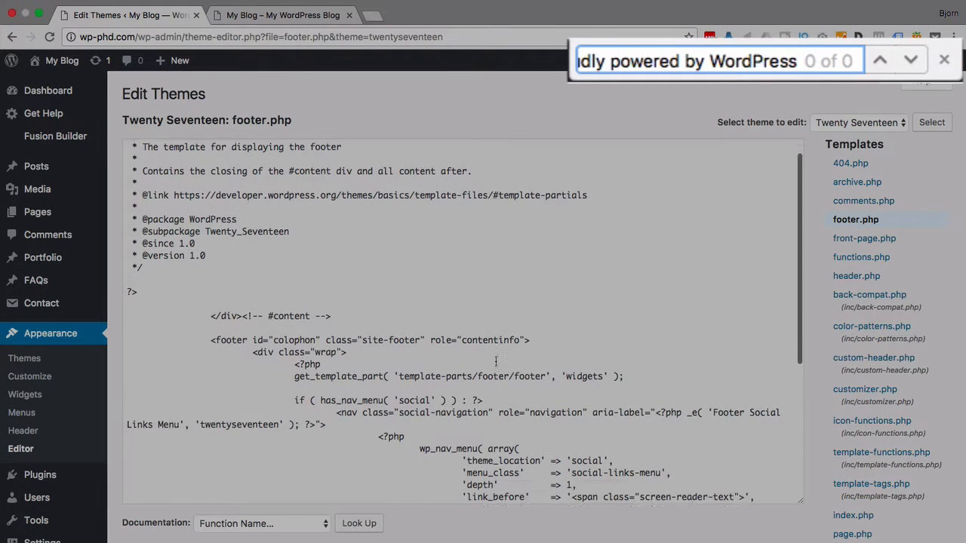
scroll("down", 3)
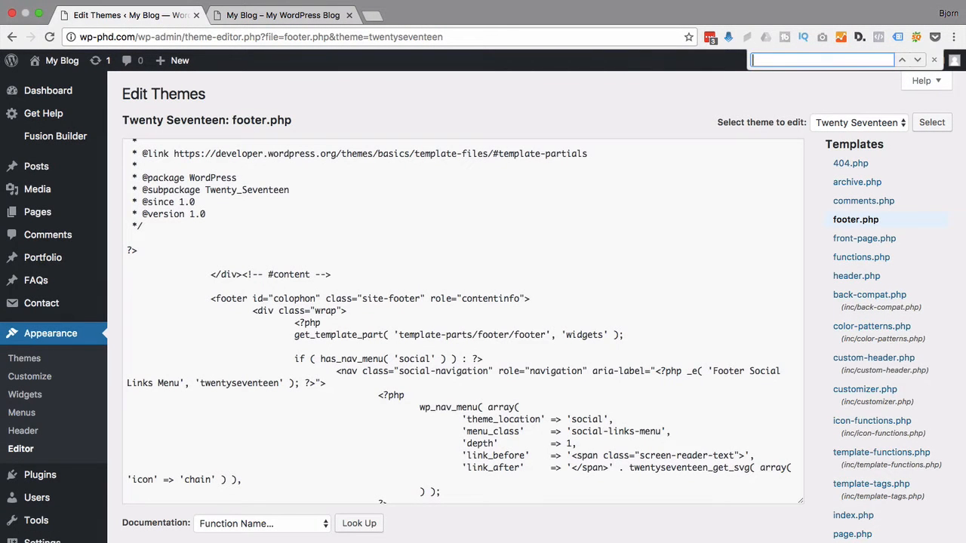
scroll("down", 3)
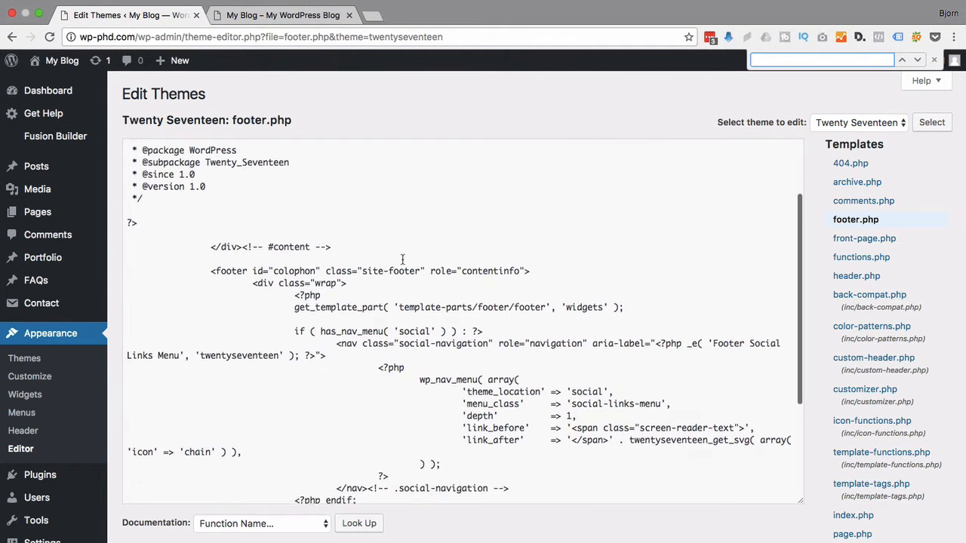
scroll("down", 3)
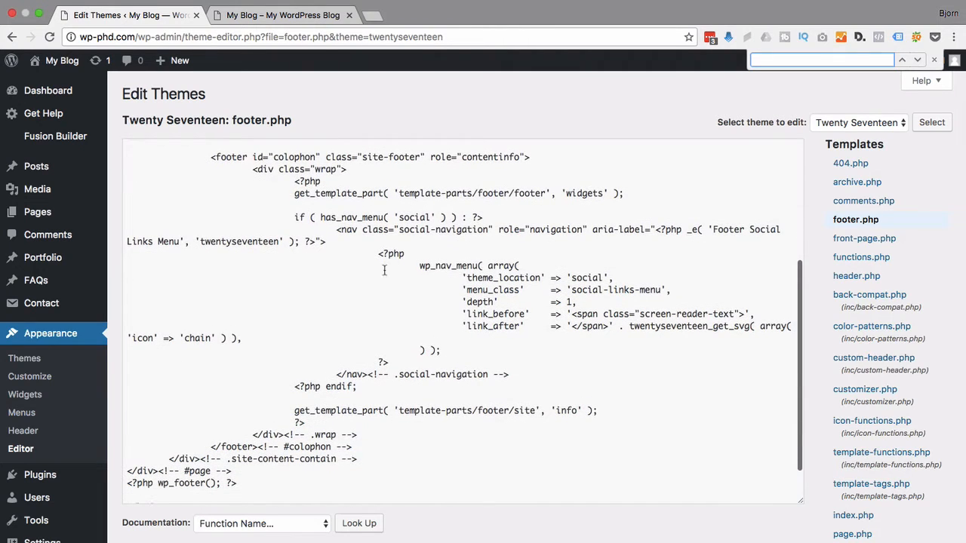
scroll("down", 3)
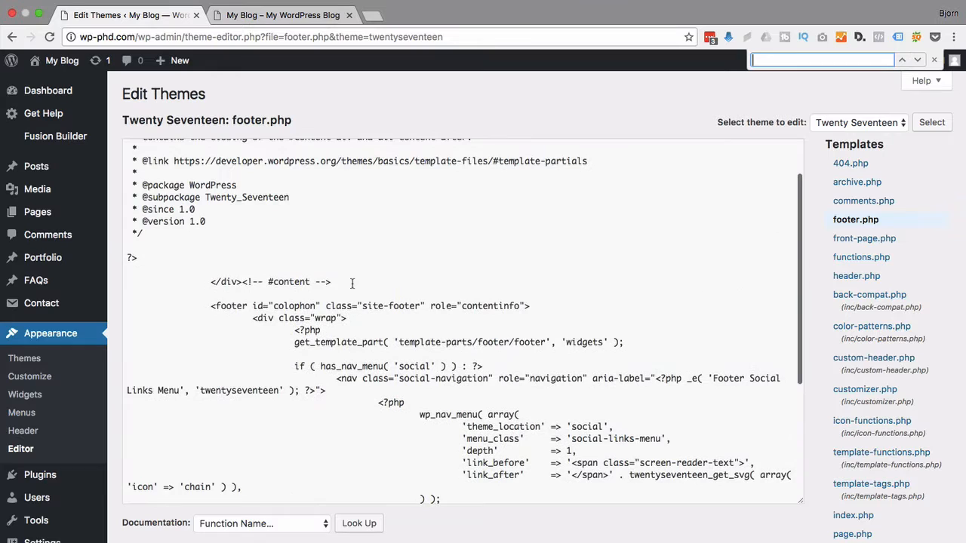
scroll("down", 3)
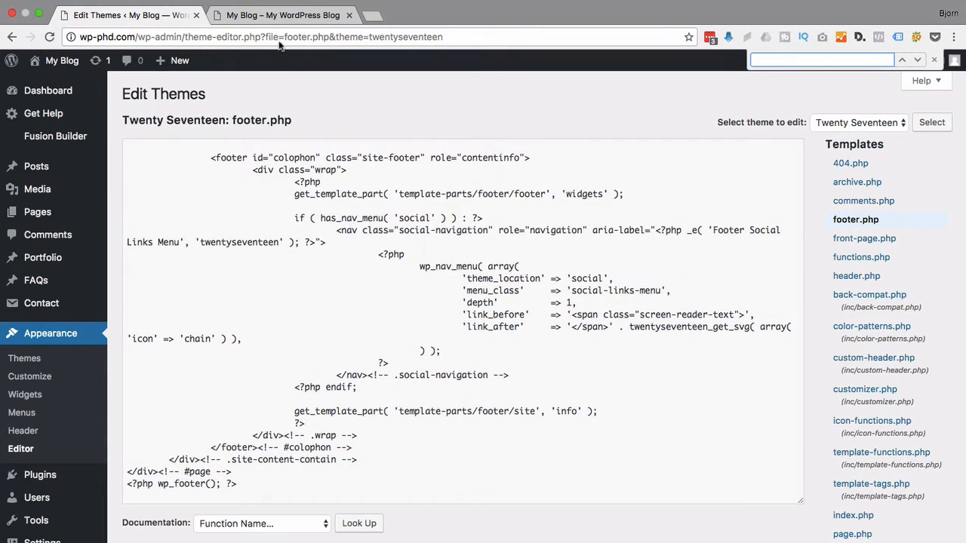
Step: Inspect the live footer's credit line in DevTools and copy the site-info div's class name
left_click(283, 15)
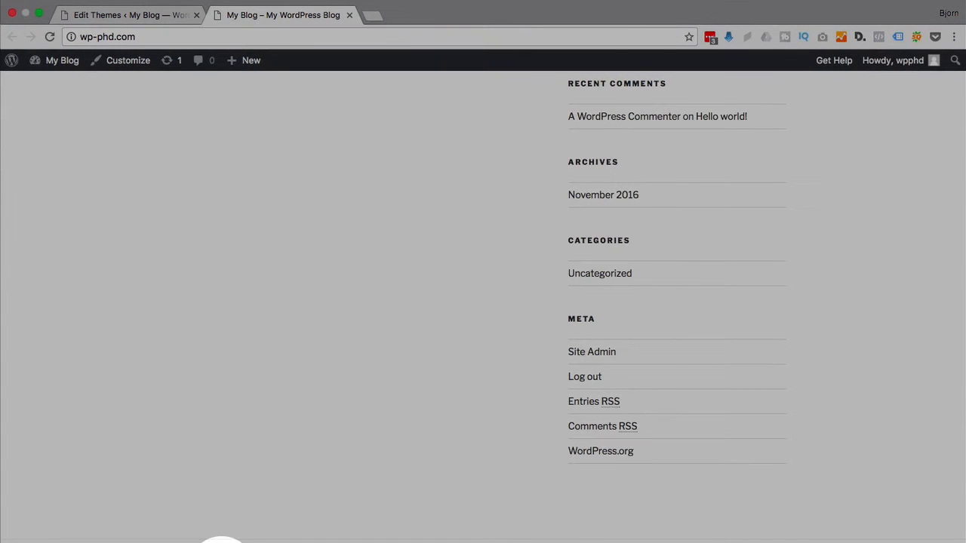
right_click(220, 542)
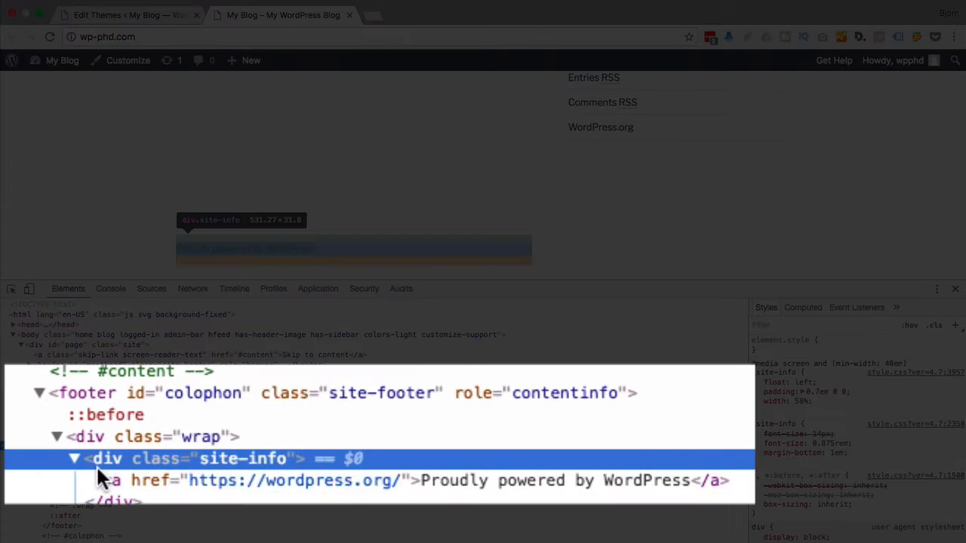
mouse_move(249, 465)
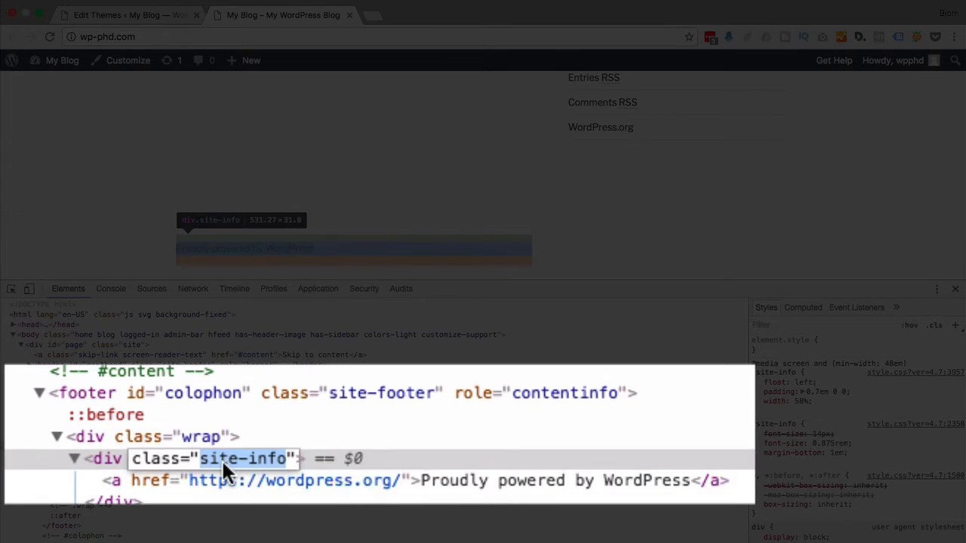
right_click(234, 458)
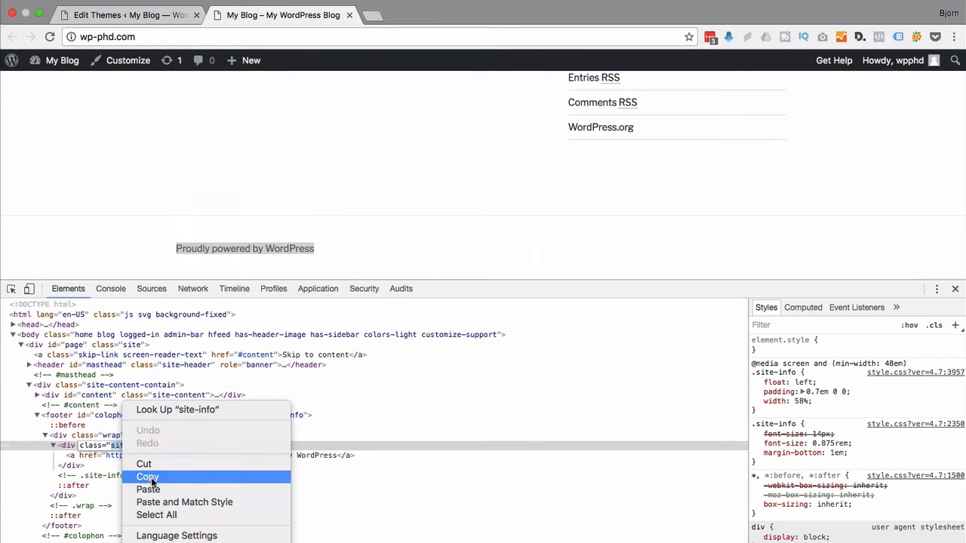
left_click(113, 16)
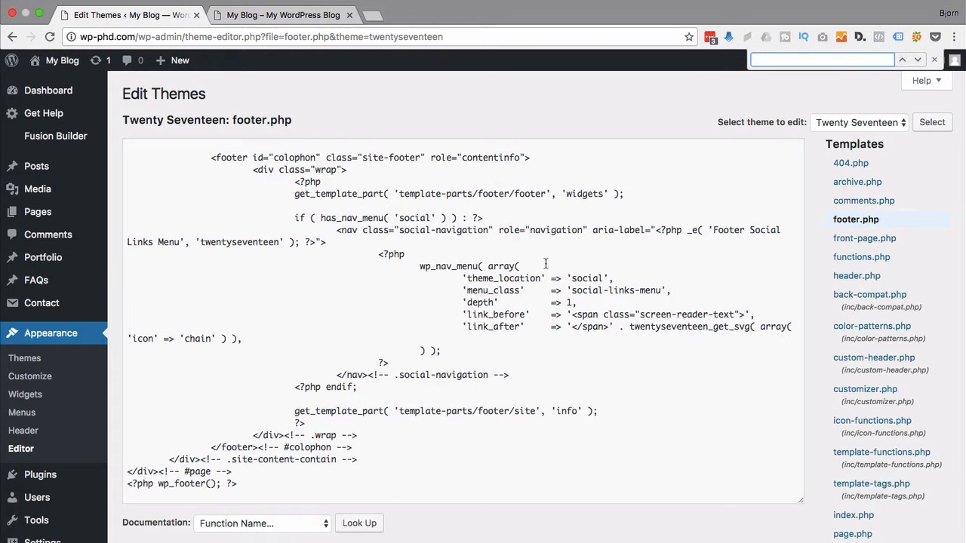
type("site-info")
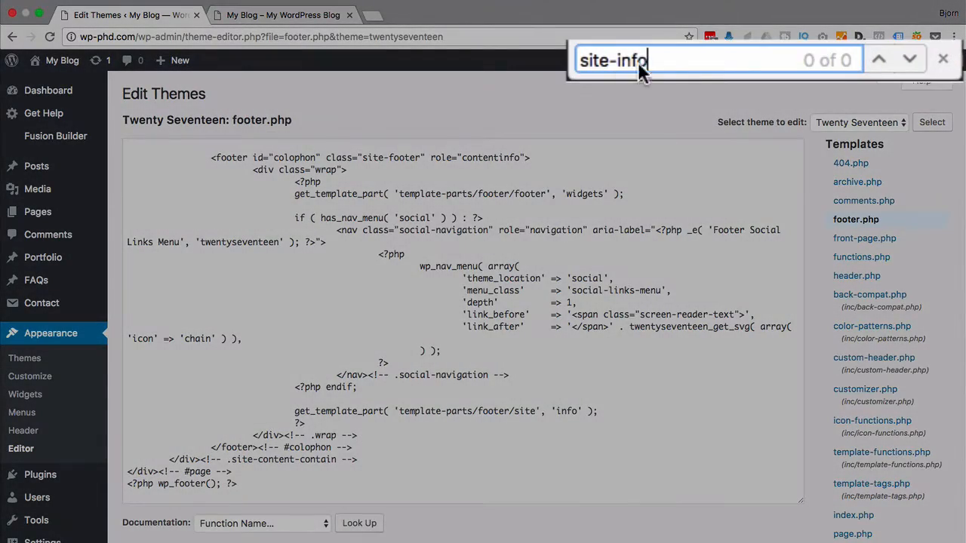
left_click(284, 15)
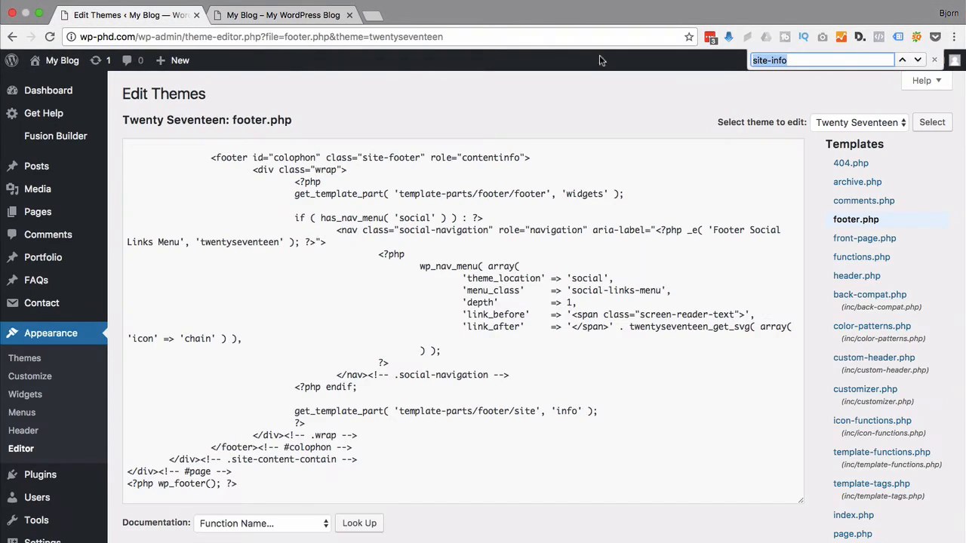
type("wrap")
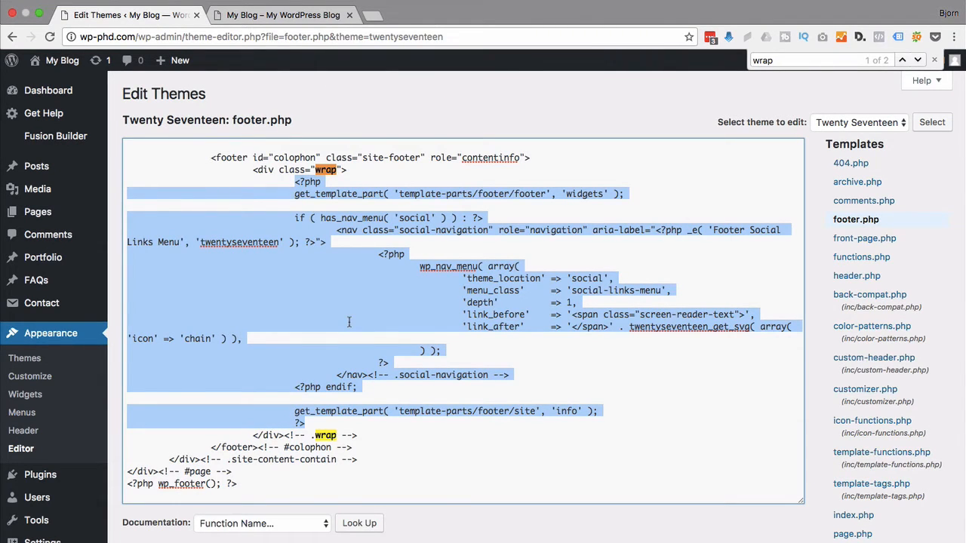
left_click(295, 197)
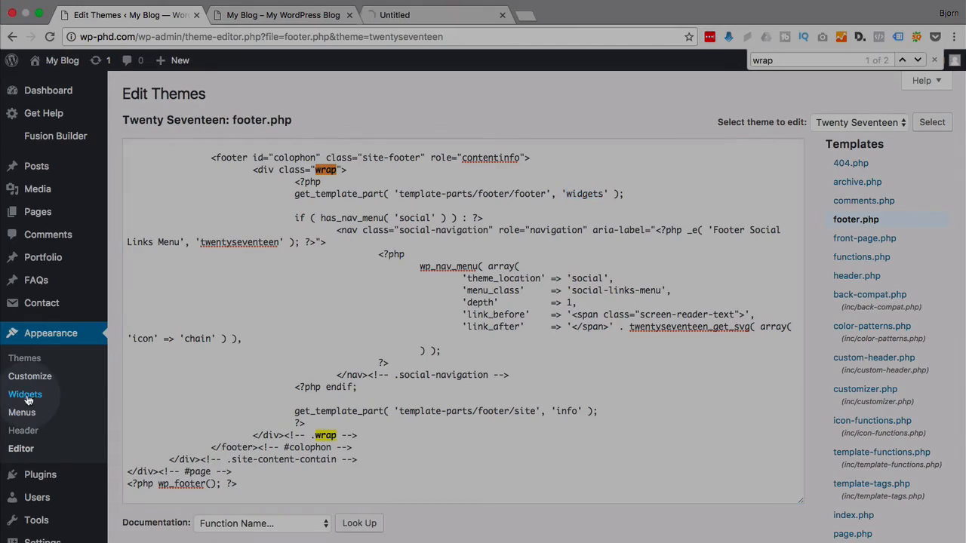
Step: Fill the Footer 1 and Footer 2 text widgets, then comment out footer.php's site-info get_template_part call and update the file
left_click(24, 395)
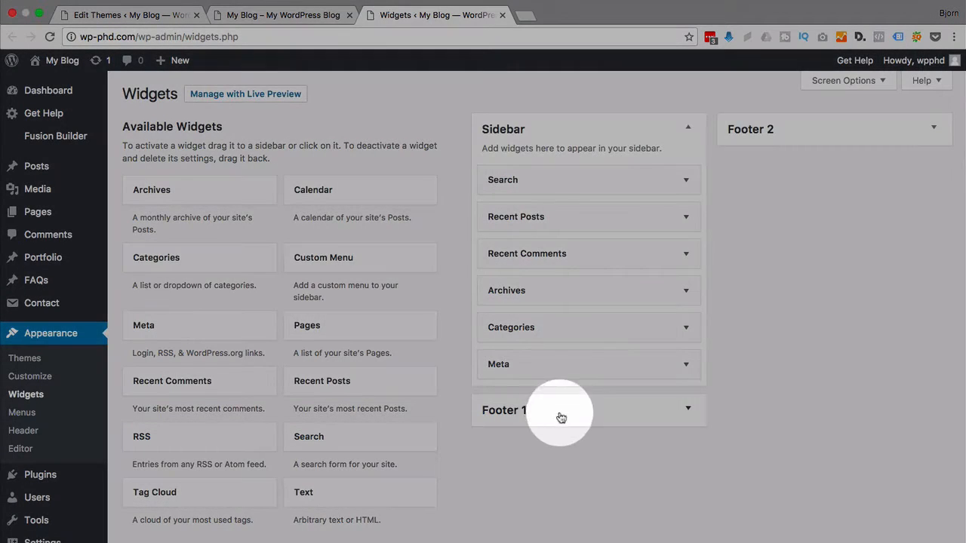
mouse_move(688, 410)
type("Footer 1")
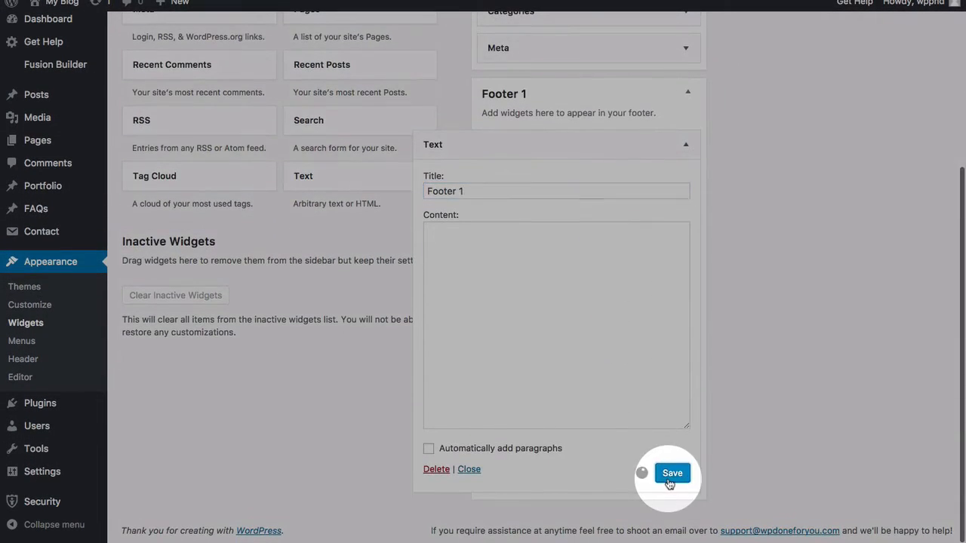
left_click(673, 473)
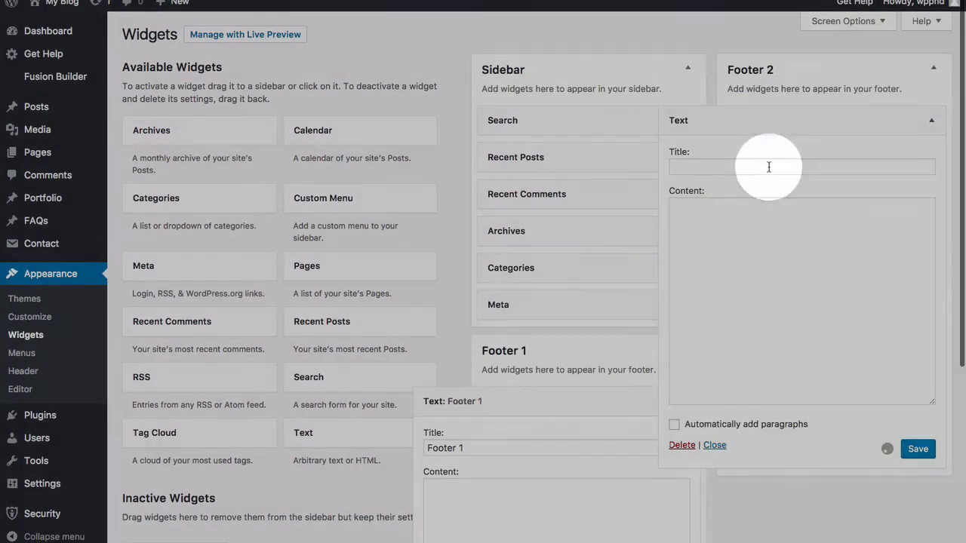
type("Footer 2")
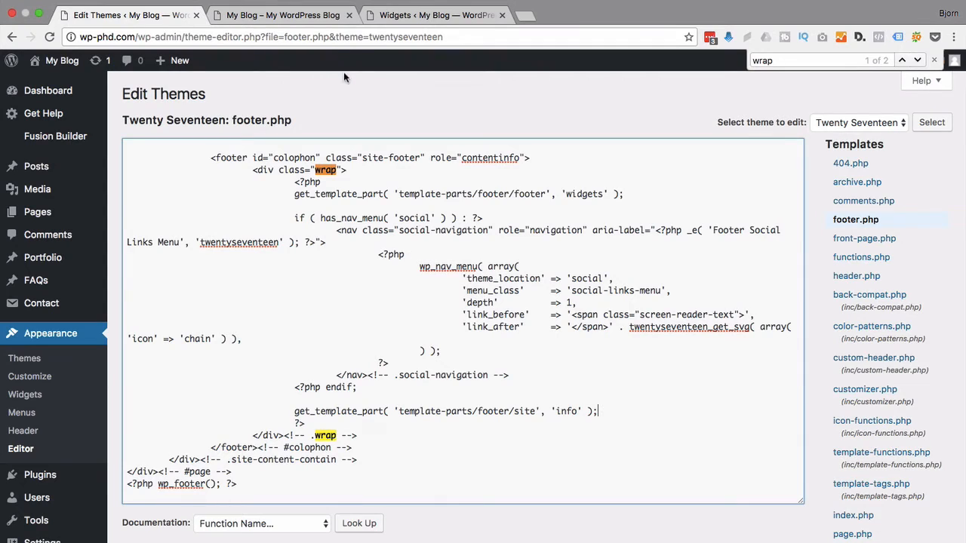
mouse_move(365, 118)
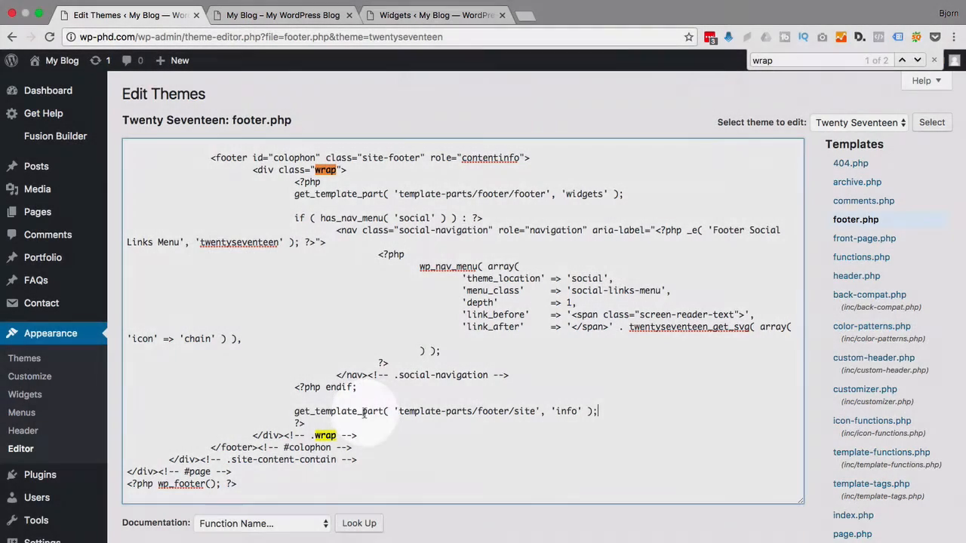
mouse_move(561, 407)
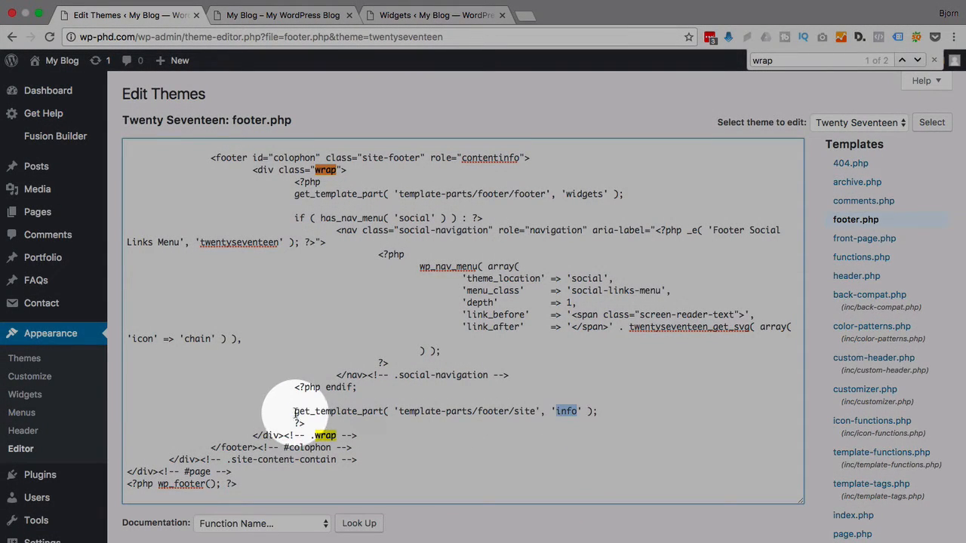
type("//")
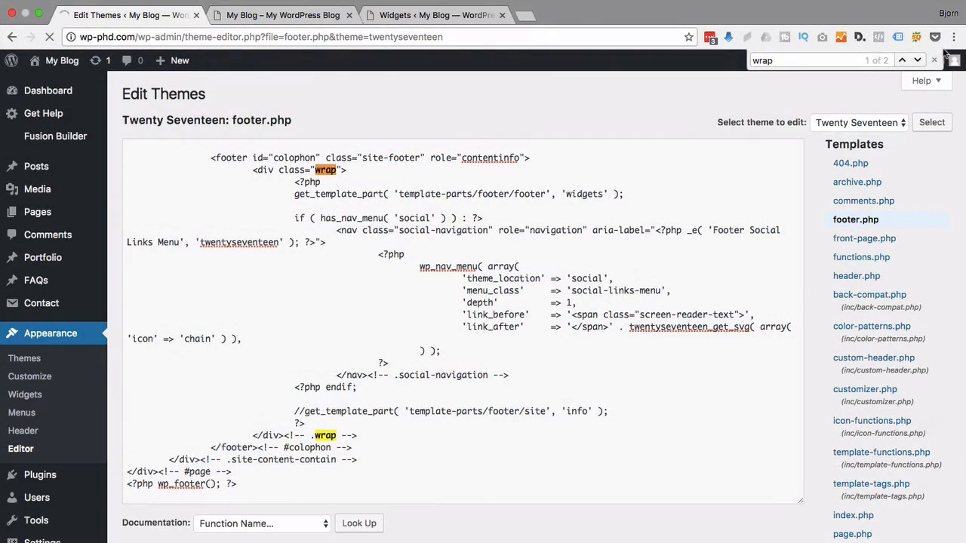
left_click(279, 15)
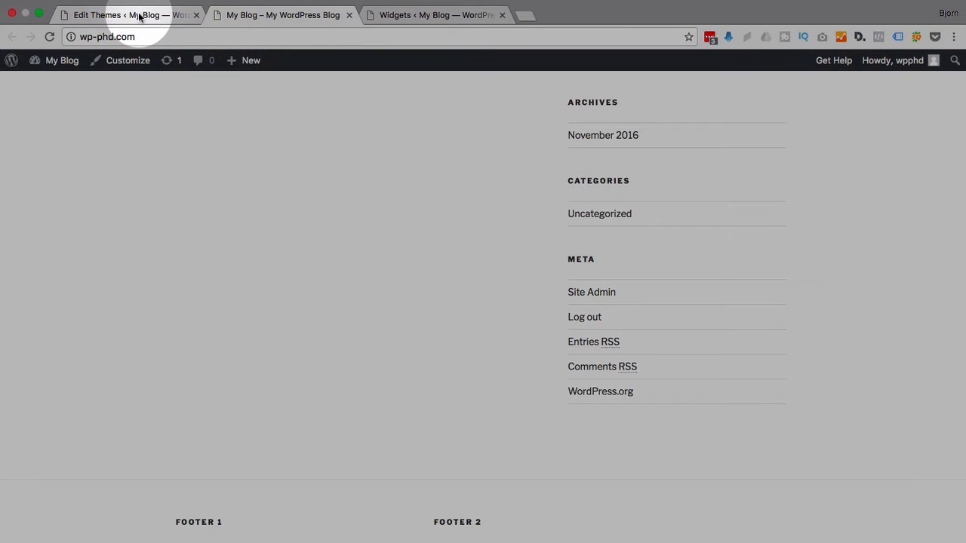
left_click(136, 15)
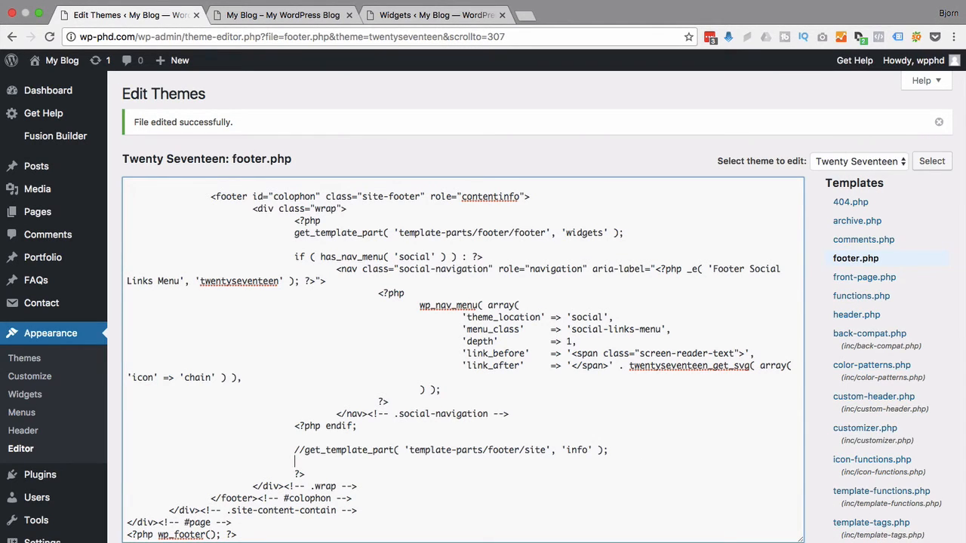
Step: Add echo "Copyright 2017 WP-PHD.com"; below the commented line and update the file
type("echo")
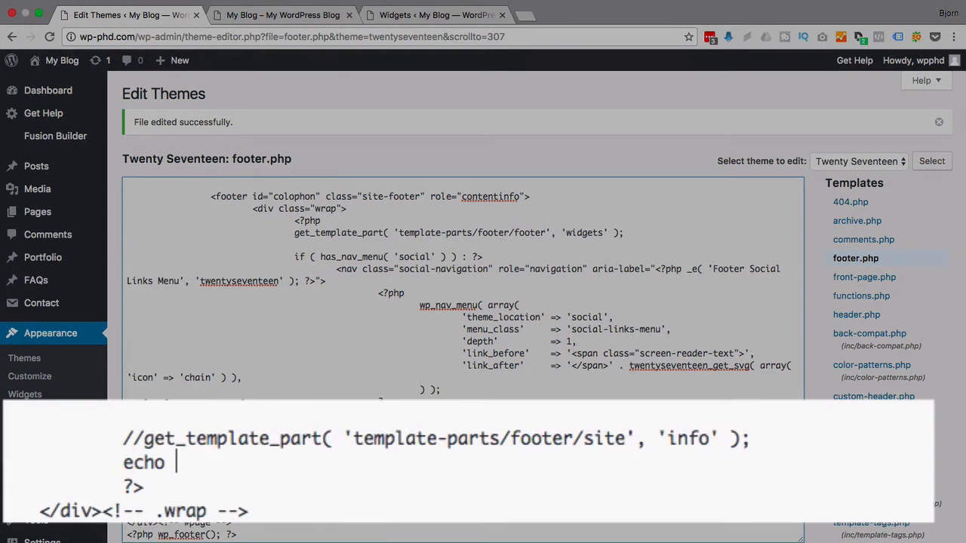
type("\"\";")
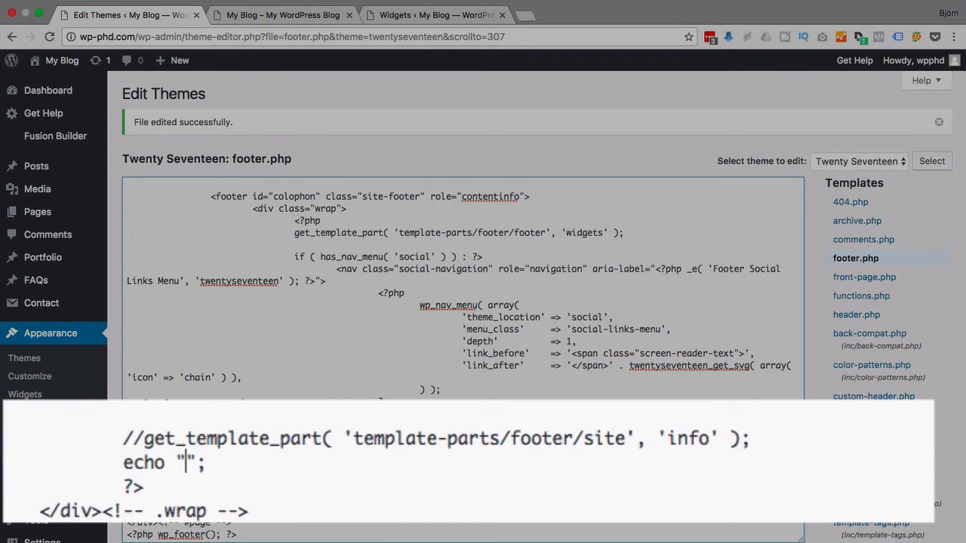
type("Copyright")
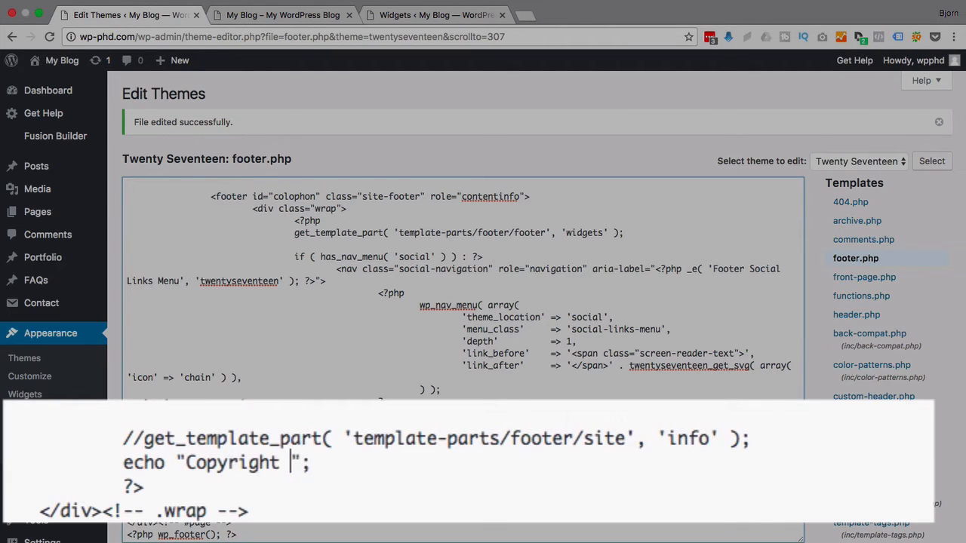
type("2017 WP")
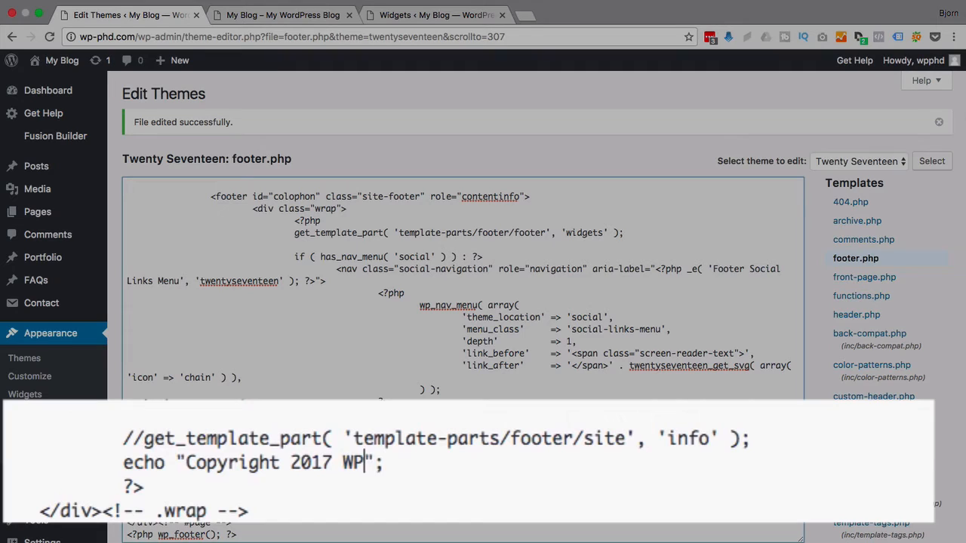
type("-PHD.com")
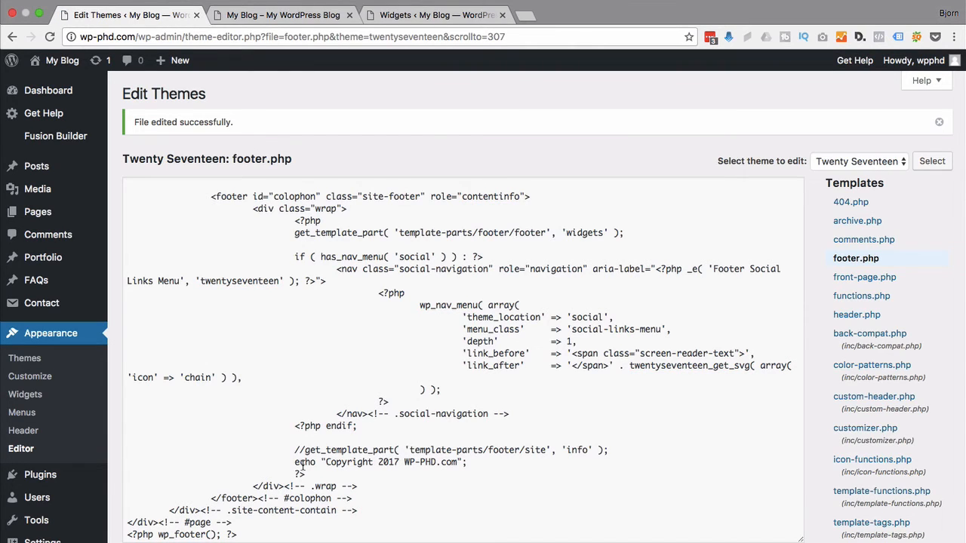
left_click(287, 15)
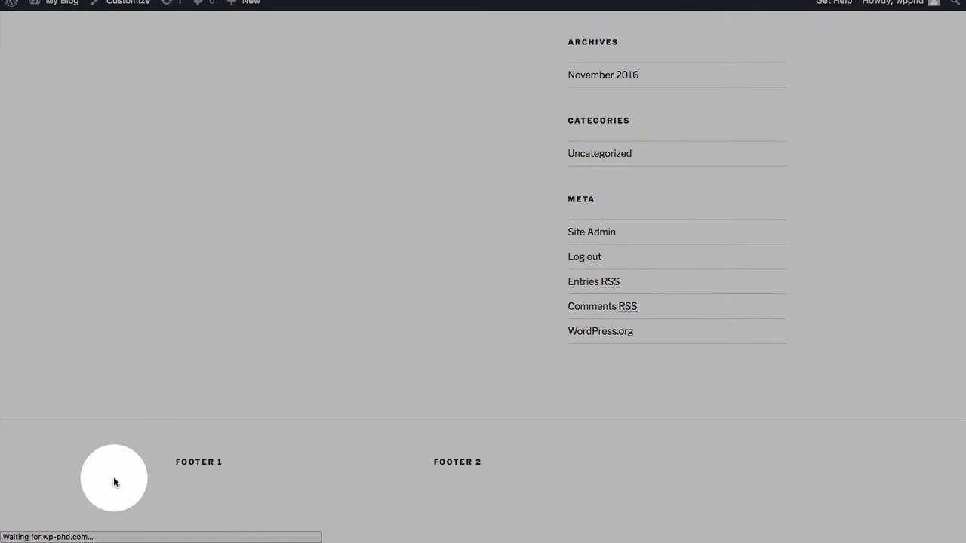
scroll("down", 3)
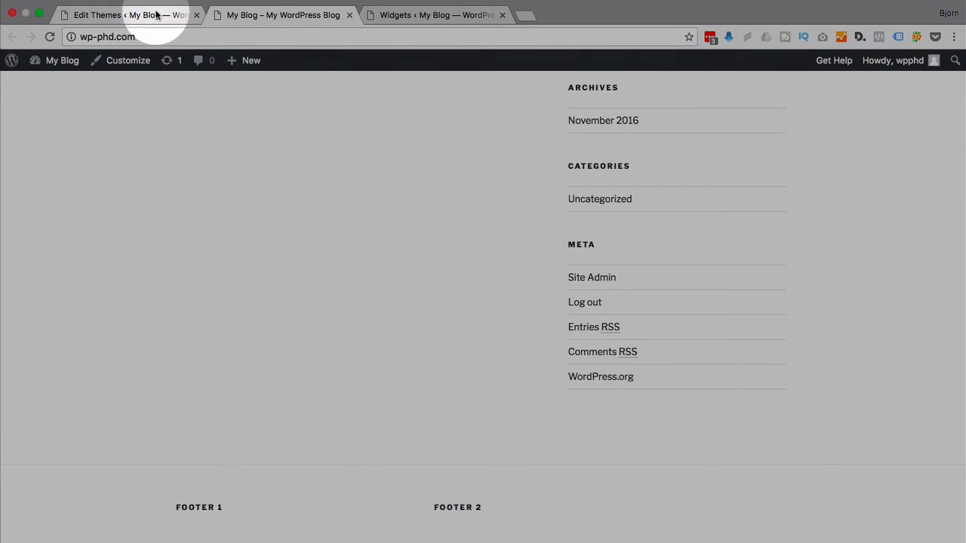
left_click(129, 15)
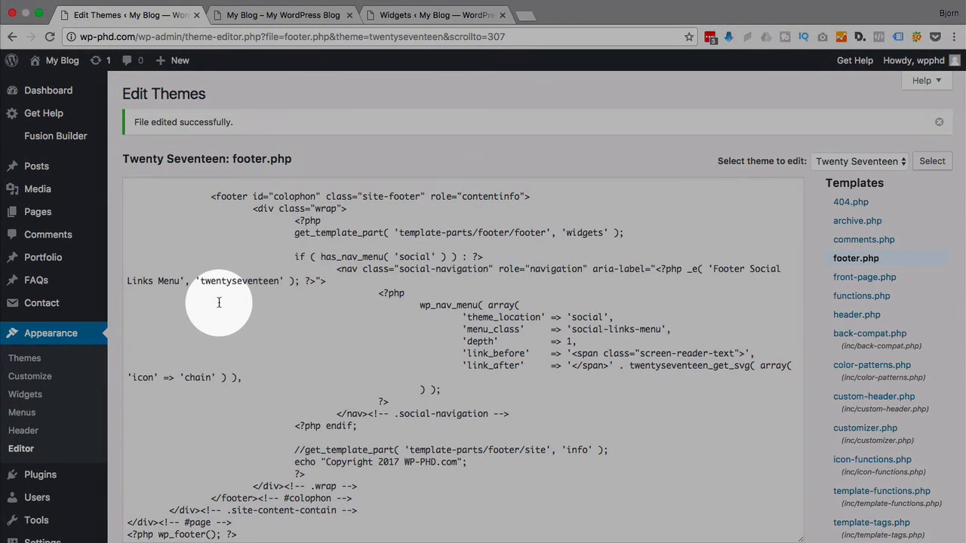
mouse_move(472, 438)
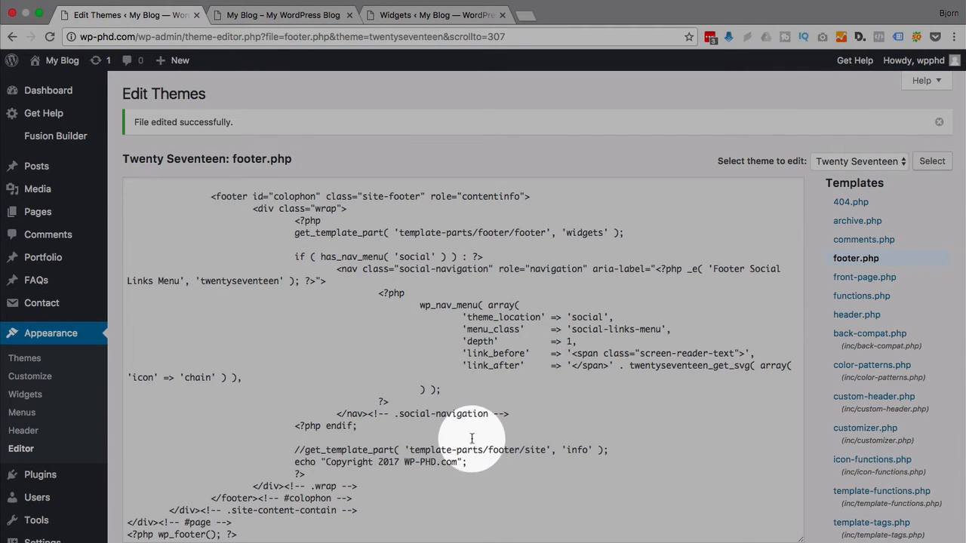
mouse_move(516, 401)
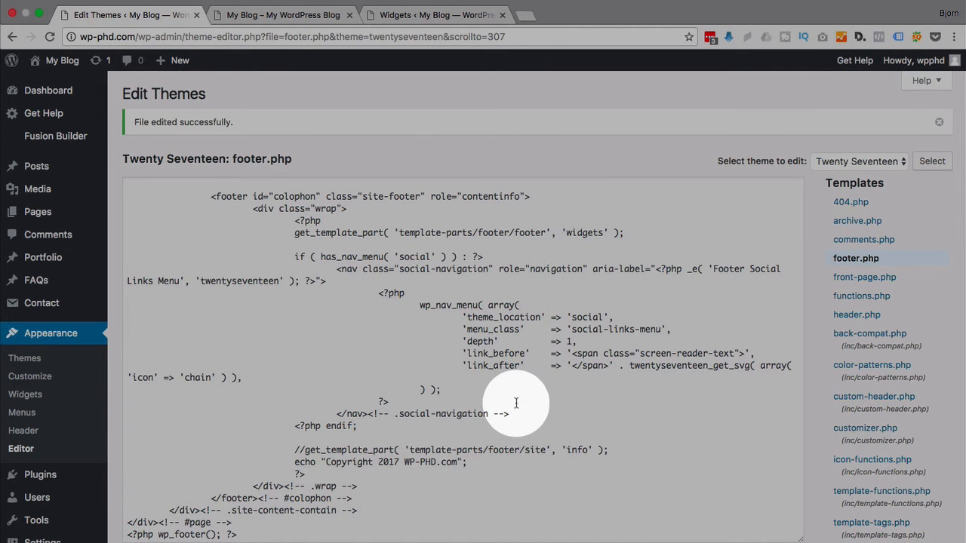
mouse_move(510, 461)
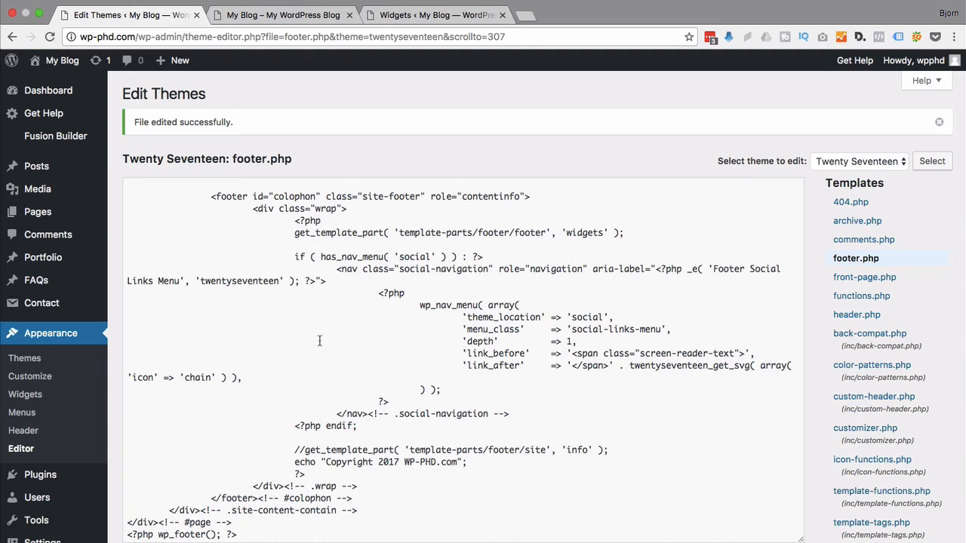
left_click(25, 358)
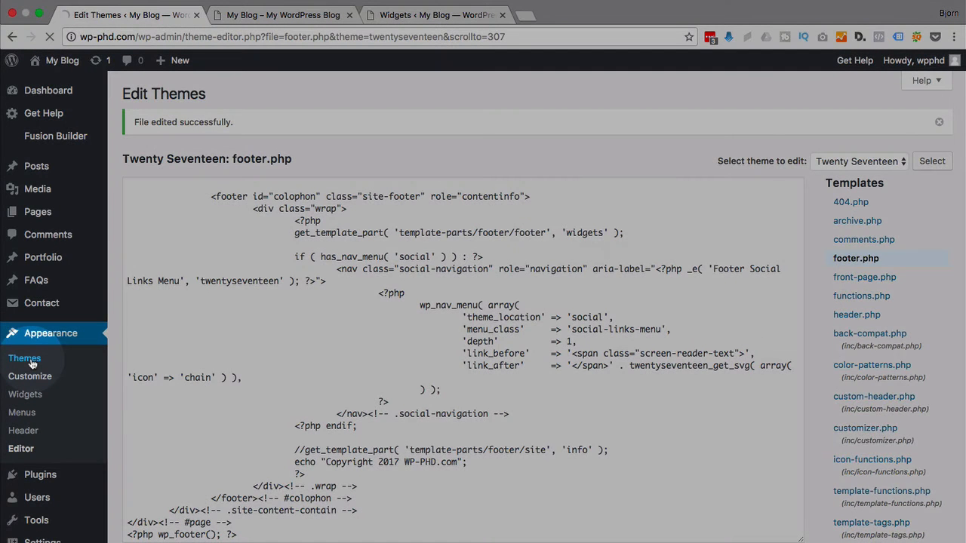
Step: Activate the Avada theme from Appearance > Themes and head to its theme options
left_click(24, 359)
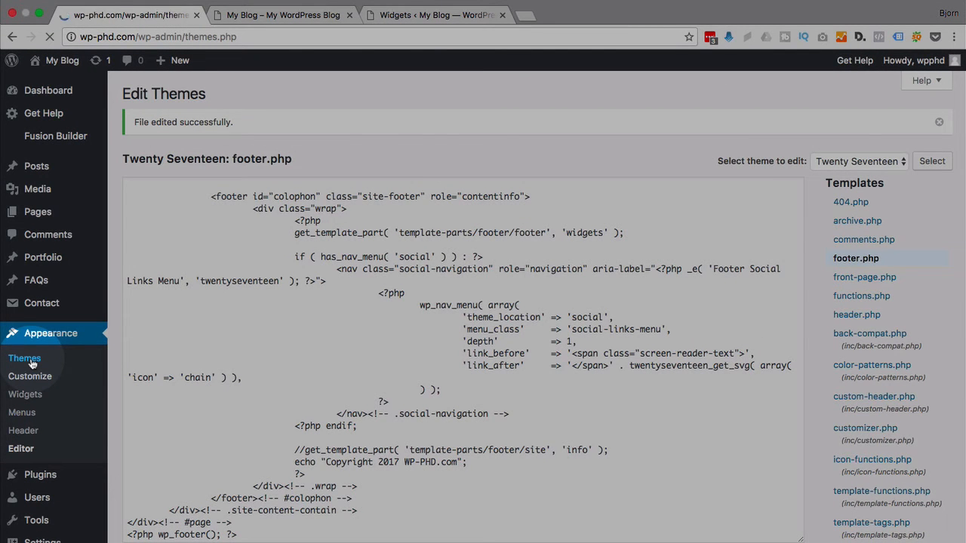
left_click(24, 357)
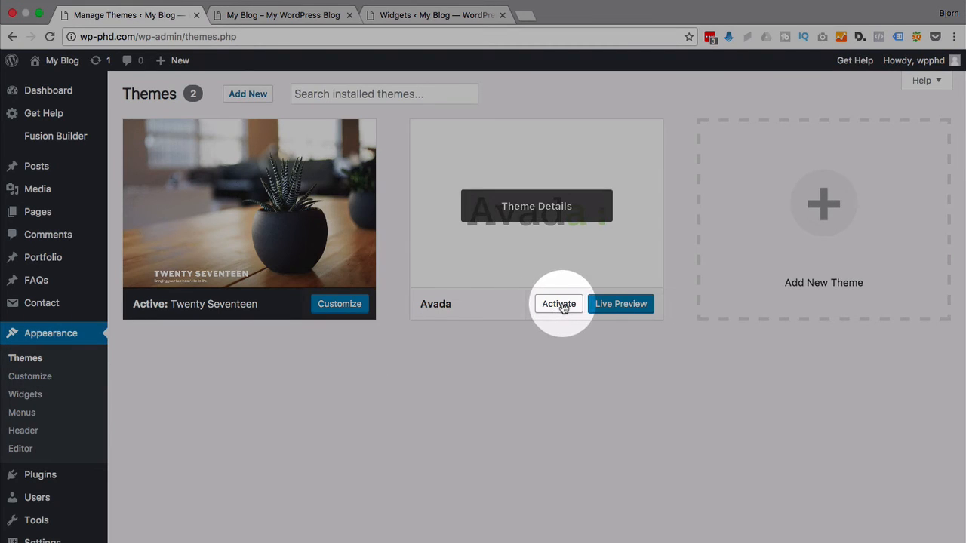
left_click(558, 305)
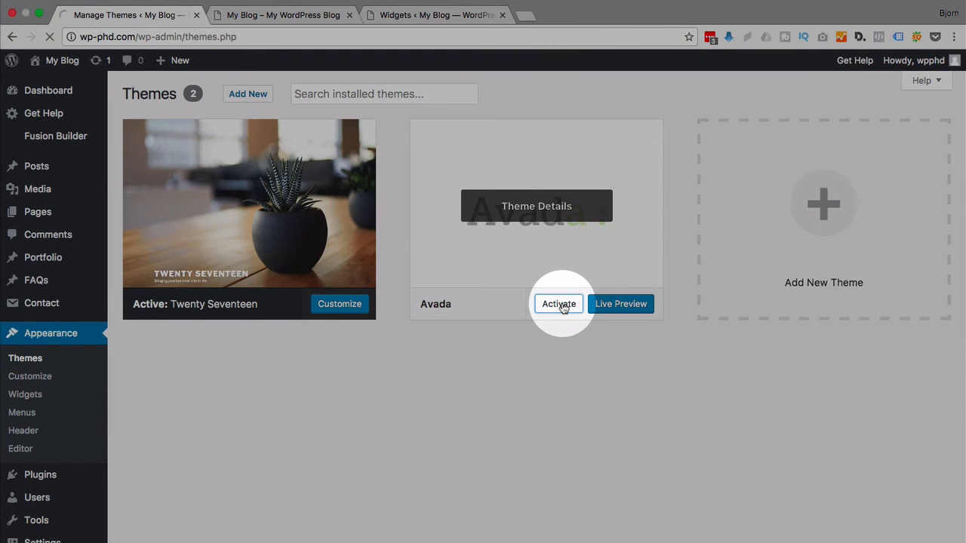
left_click(558, 303)
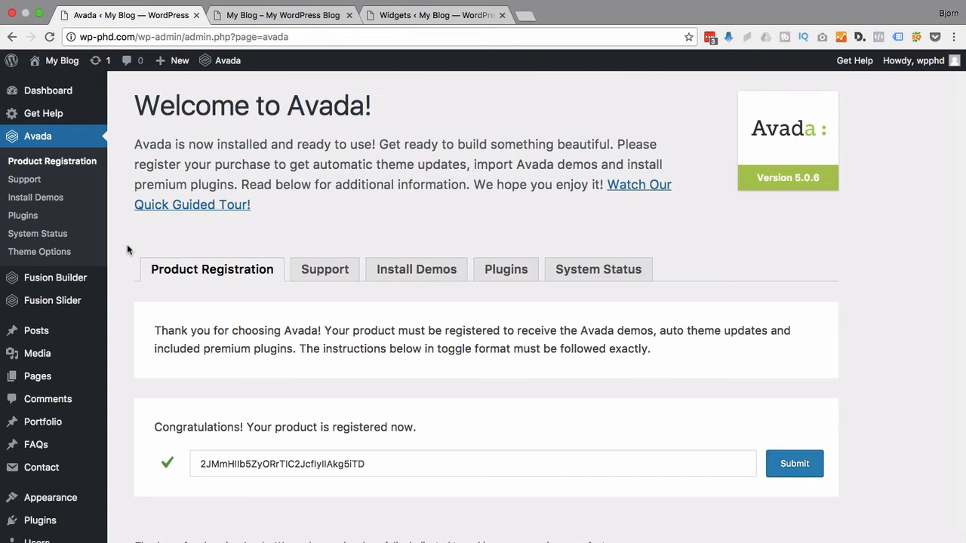
left_click(49, 498)
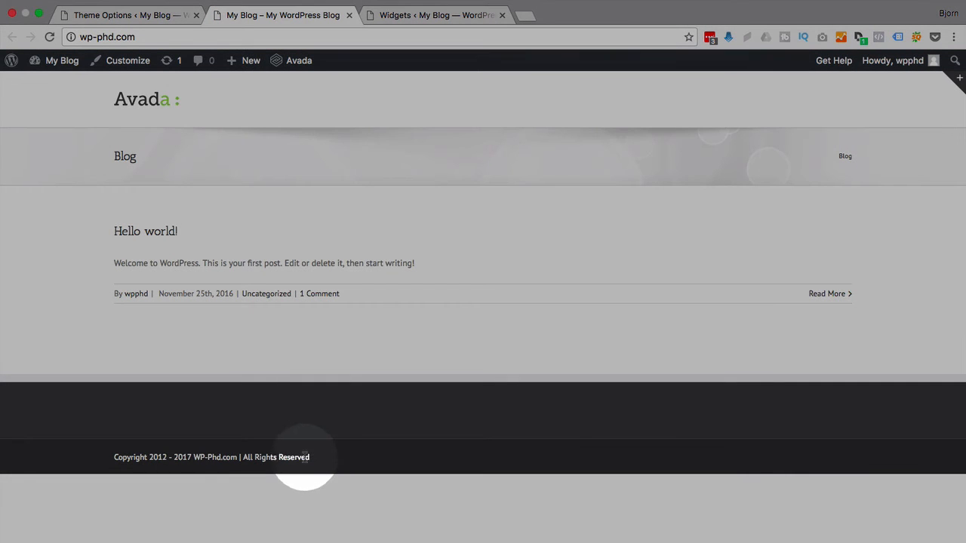
mouse_move(115, 468)
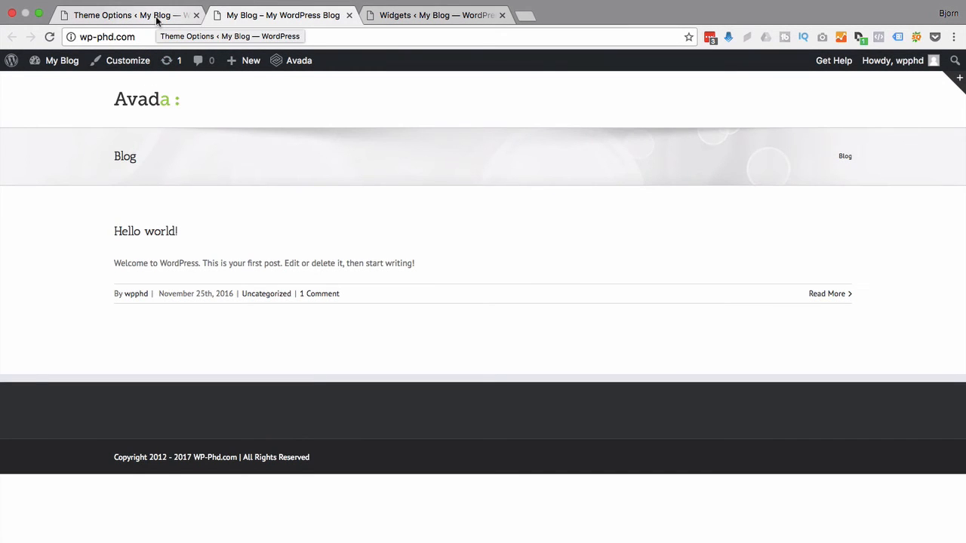
Step: Return to Avada Theme Options on the Footer Content settings
left_click(135, 15)
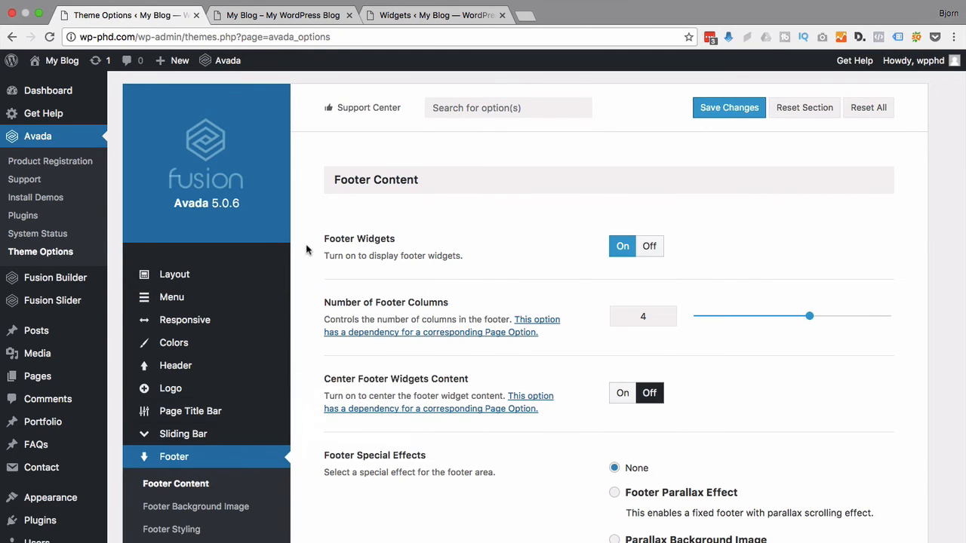
Step: Scroll to Avada's Copyright Text "Copyright 2012 - 2017 WP-Phd.com | All Rights Reserved" and view it on the live site
scroll("down", 3)
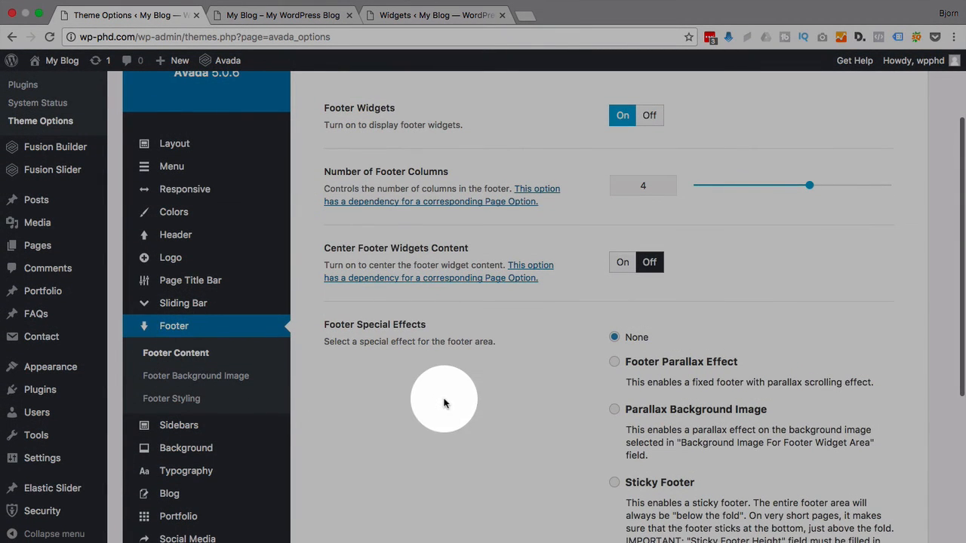
scroll("down", 3)
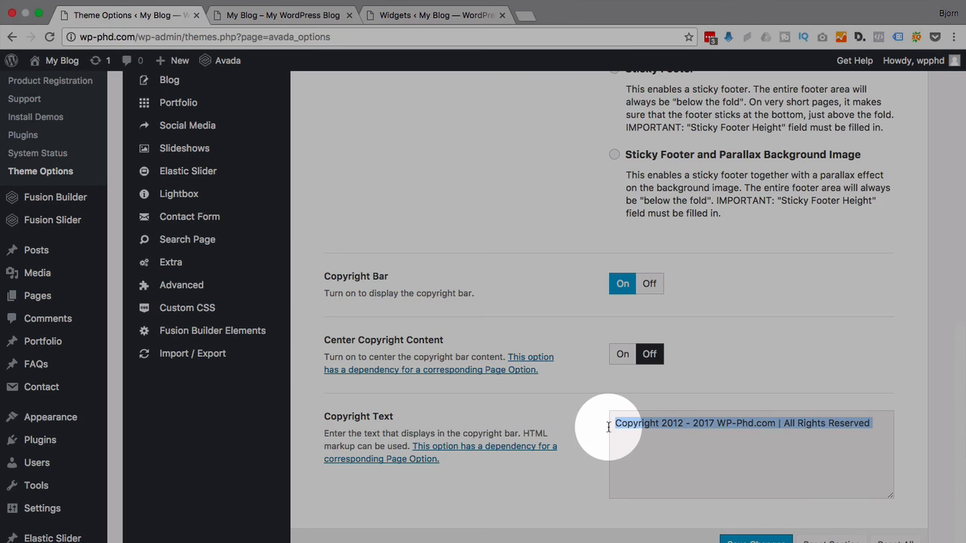
left_click(290, 15)
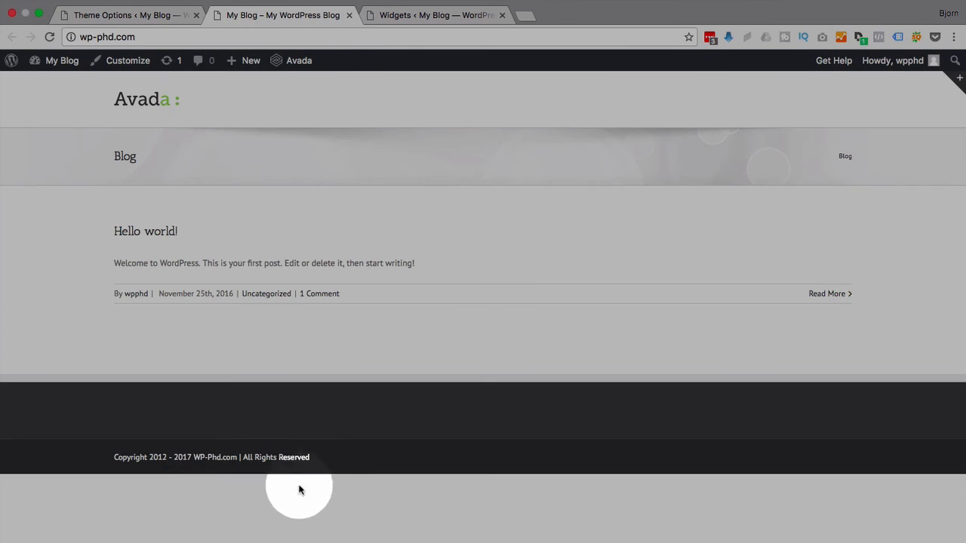